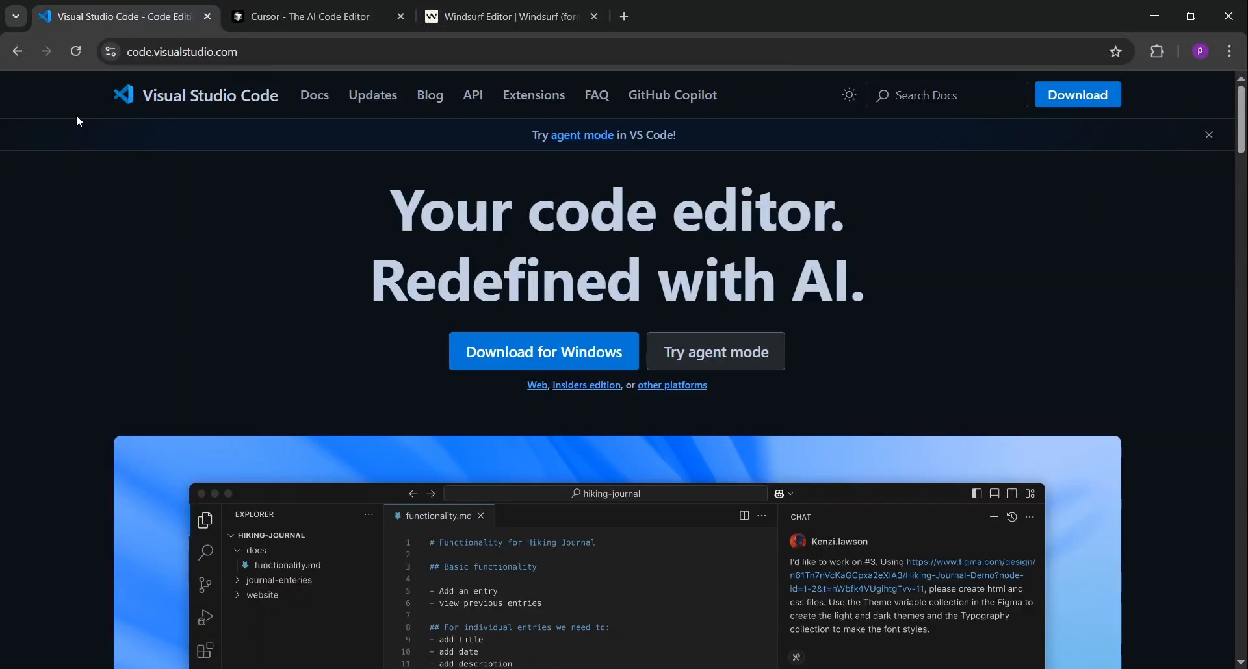
# Scroll the VS Code homepage from the hero past the AI feature cards to Agent mode
pyautogui.scroll(-3)
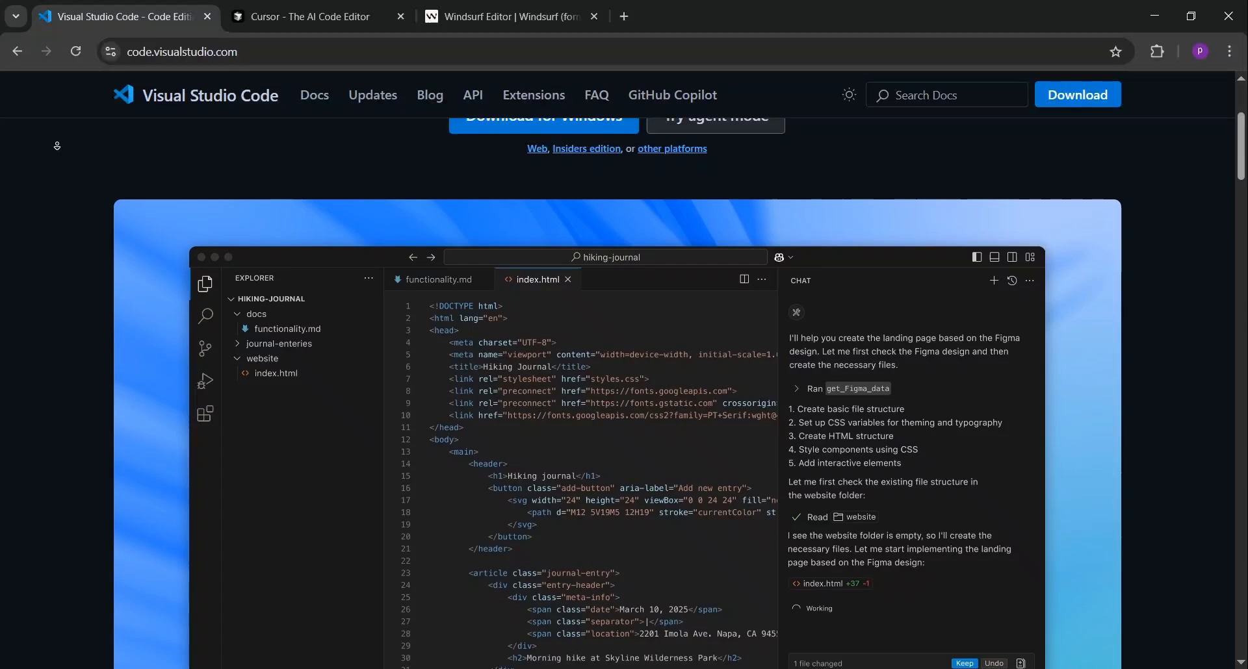
pyautogui.scroll(-3)
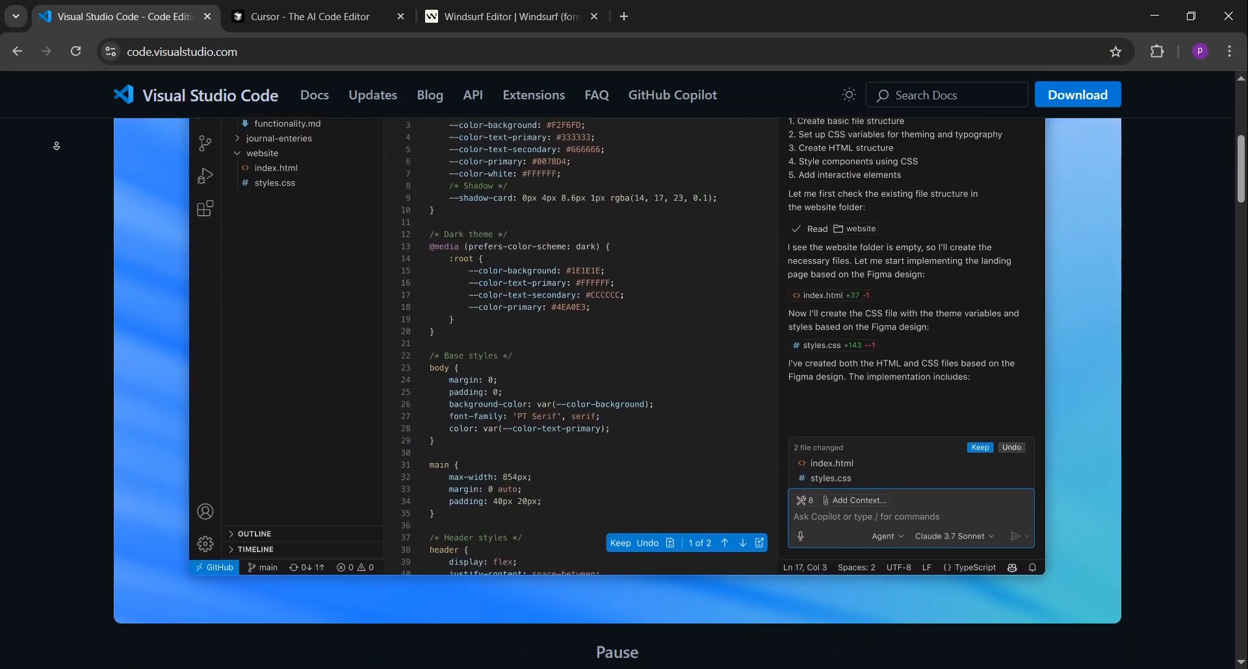
pyautogui.scroll(-3)
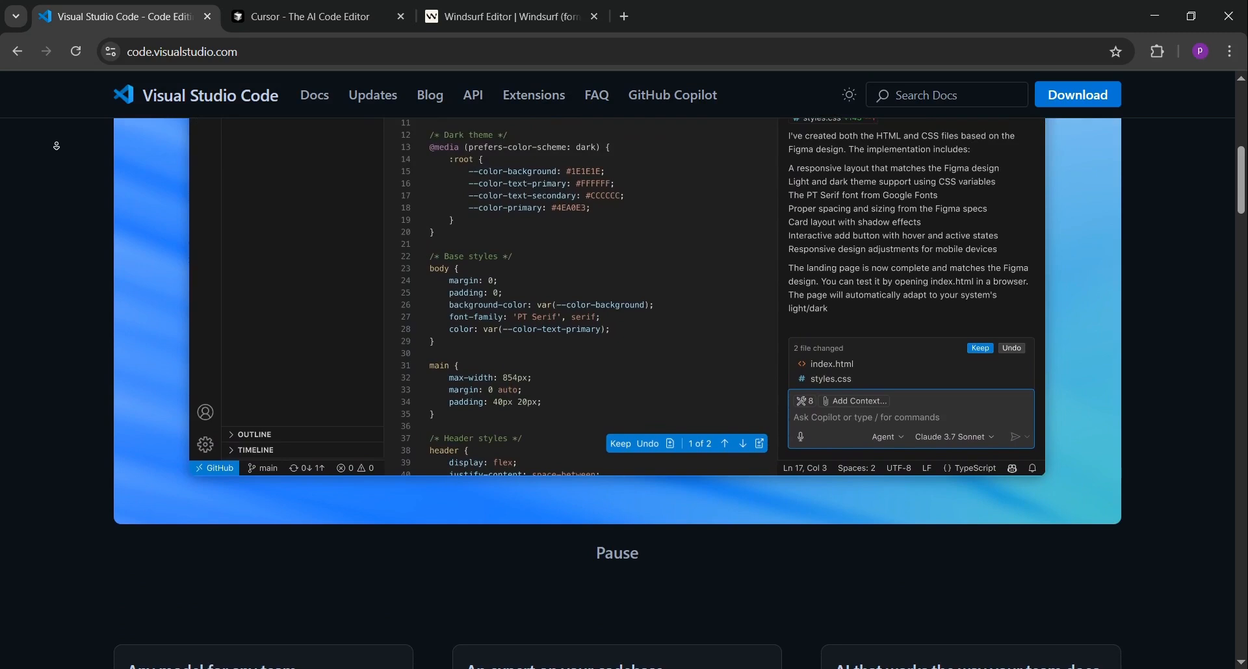
pyautogui.scroll(-3)
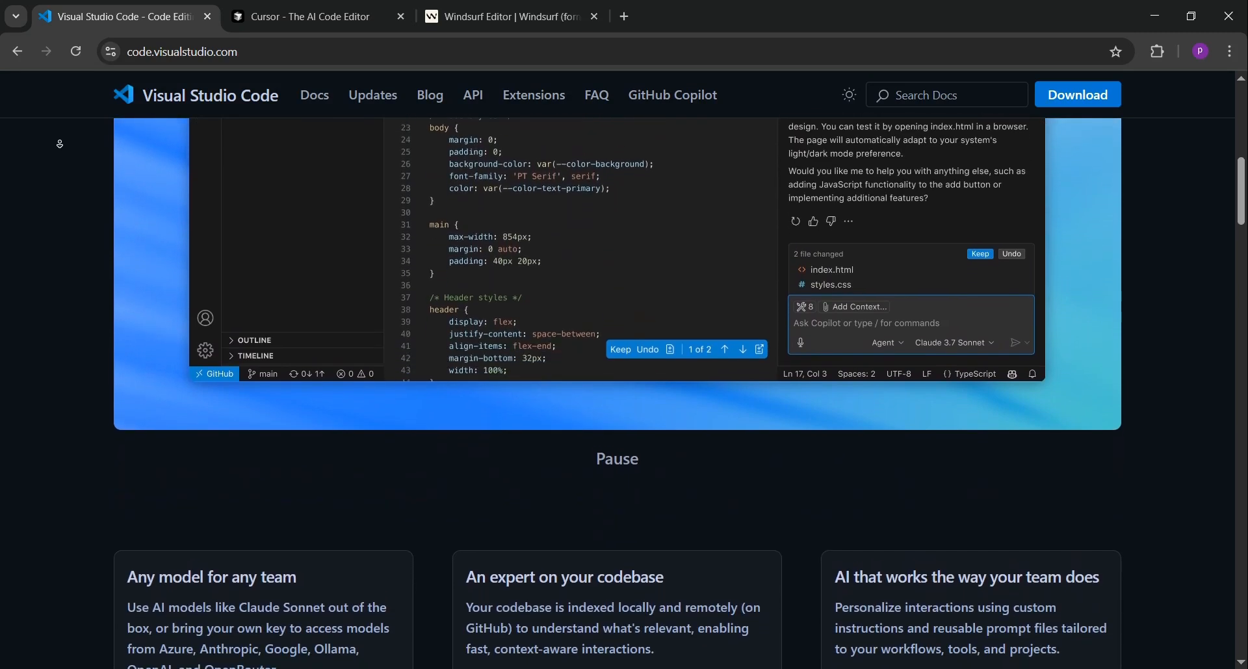
pyautogui.scroll(-3)
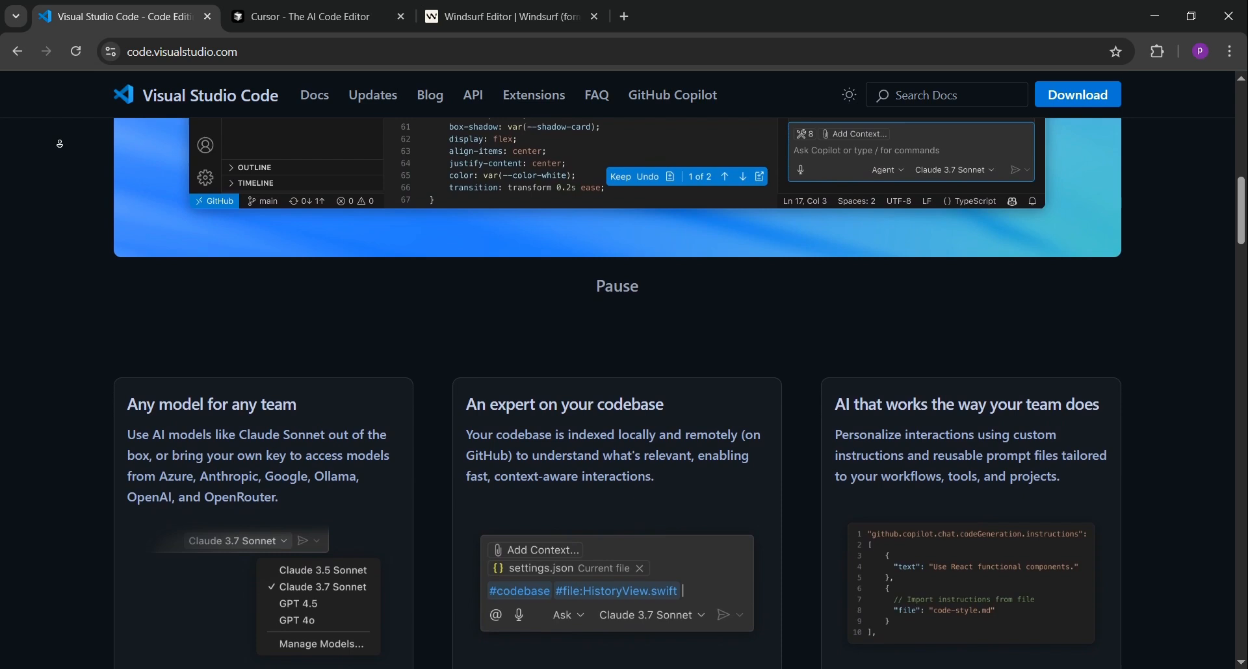
pyautogui.scroll(-3)
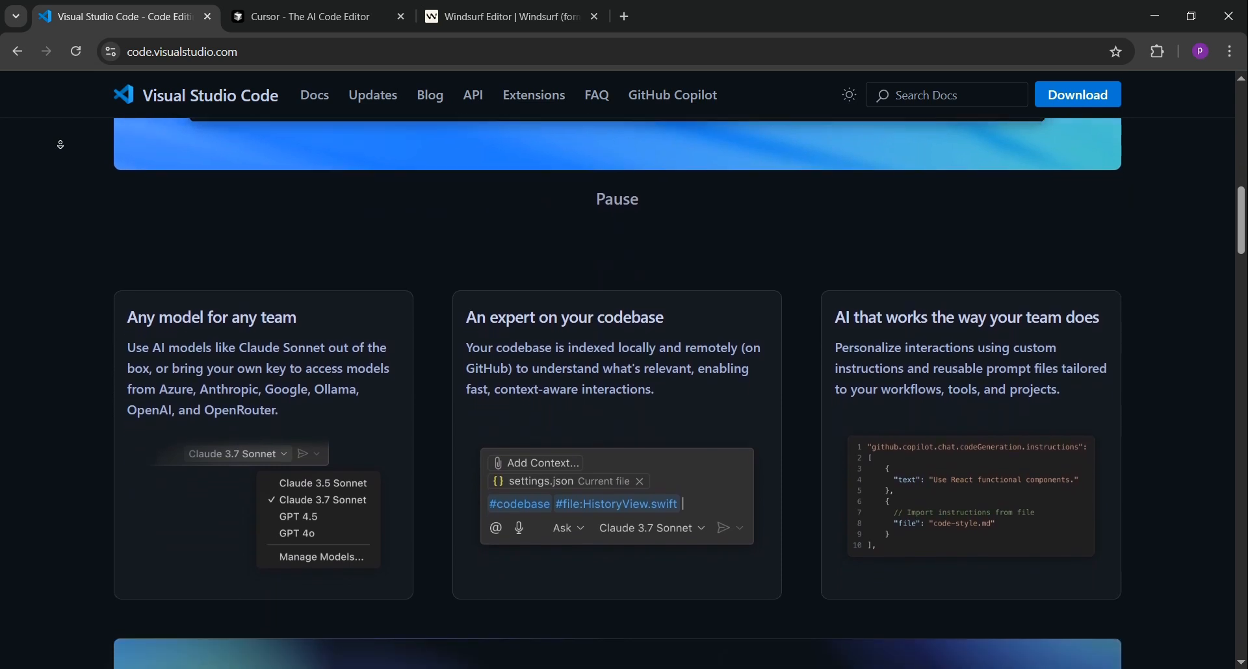
pyautogui.scroll(-3)
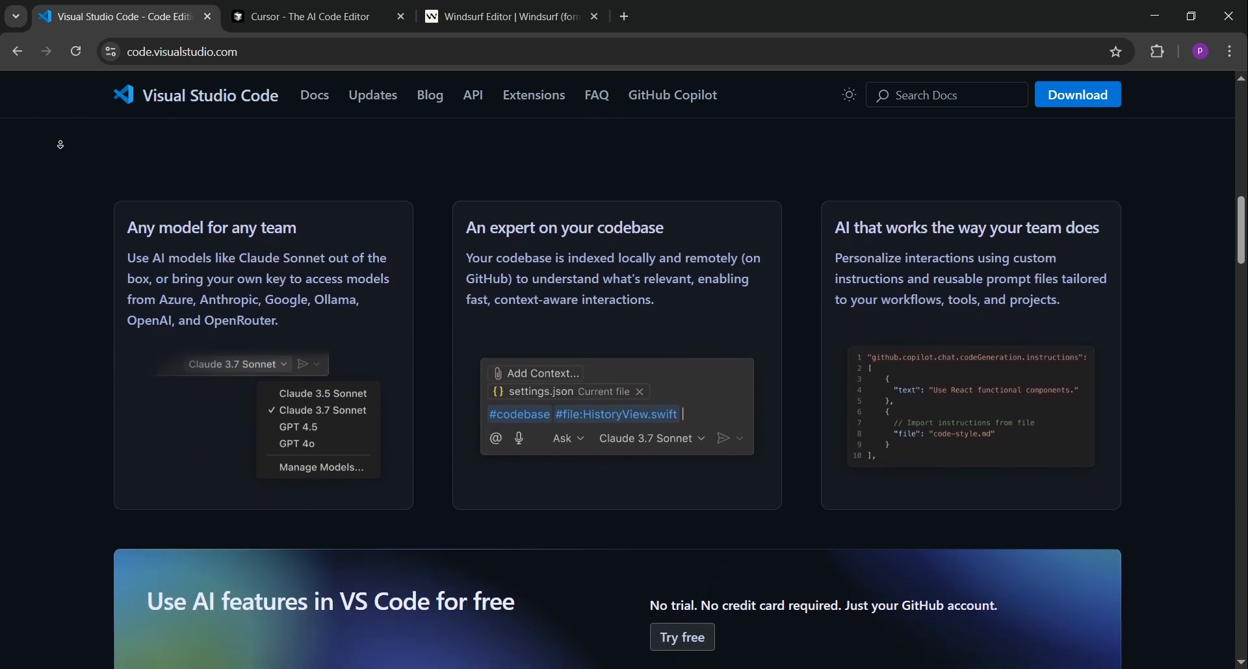
pyautogui.scroll(-3)
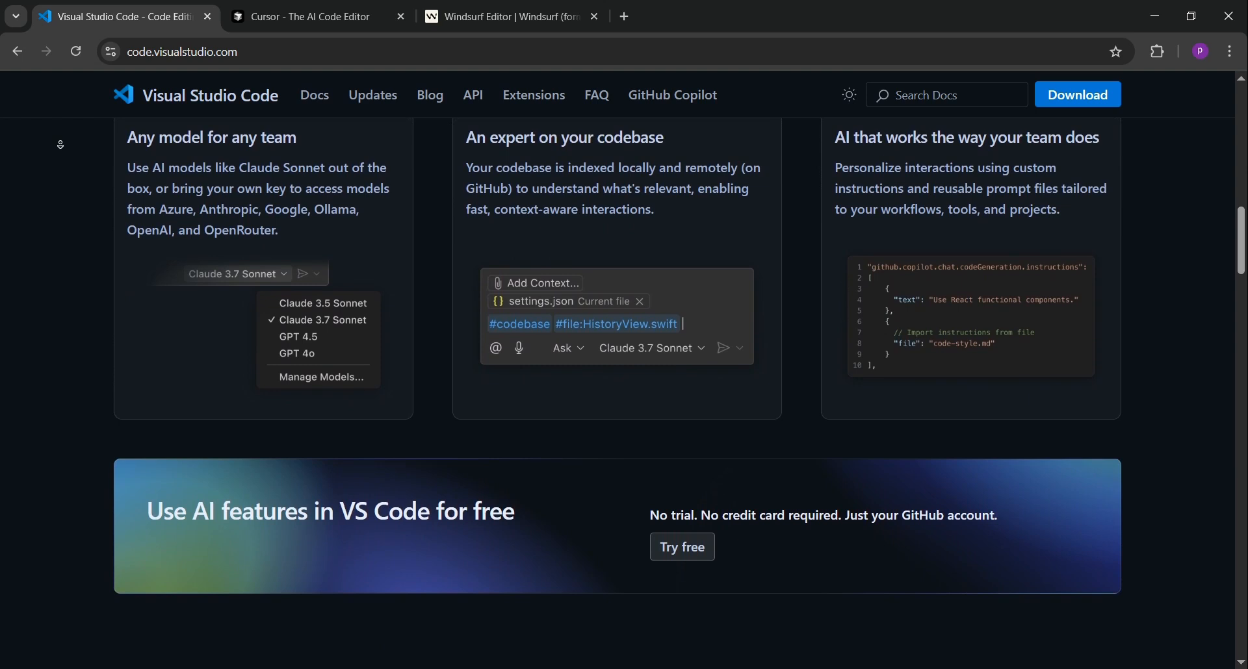
pyautogui.scroll(-3)
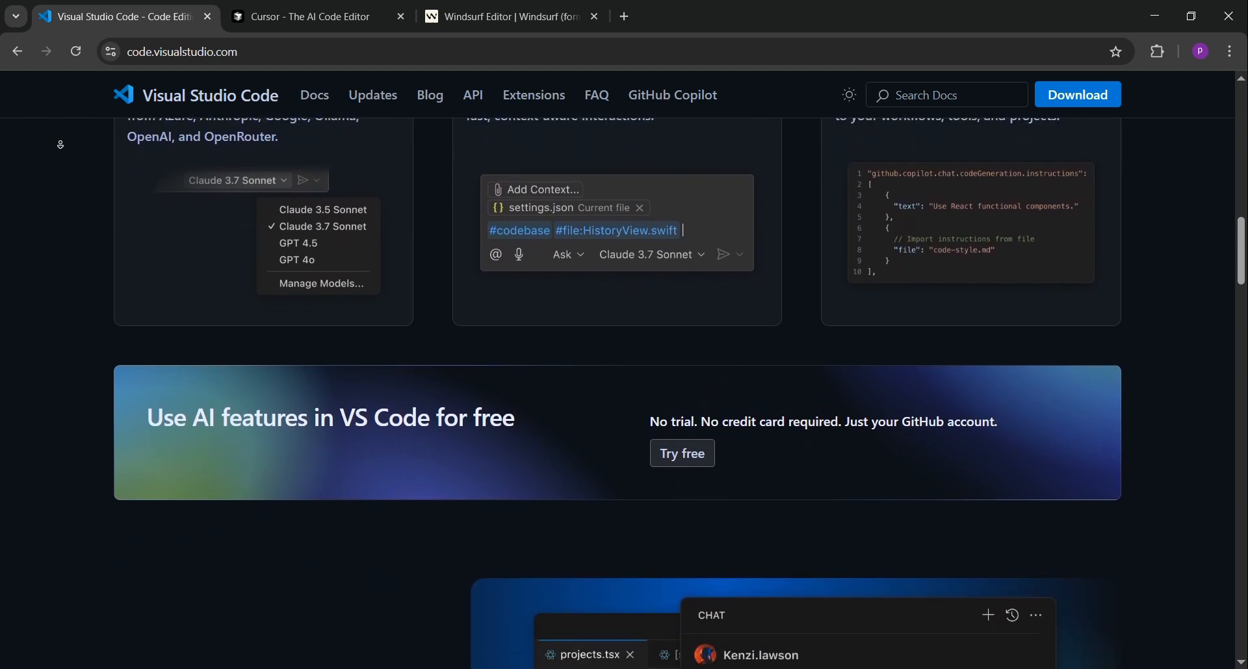
pyautogui.scroll(-3)
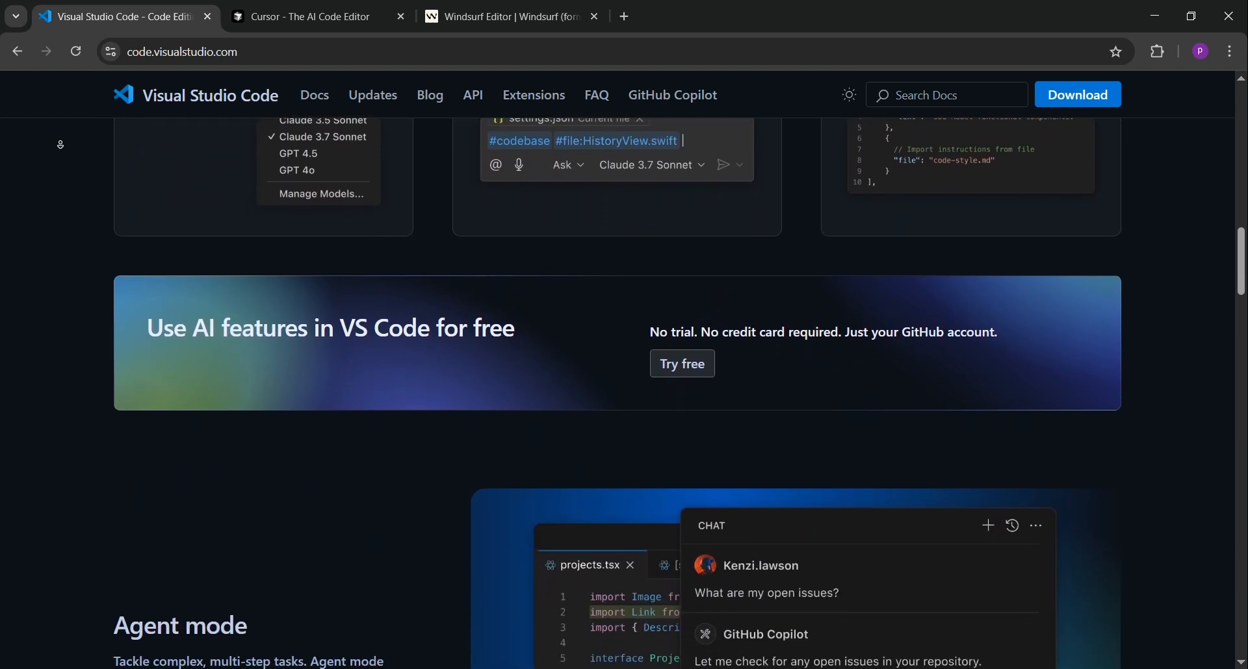
pyautogui.scroll(-3)
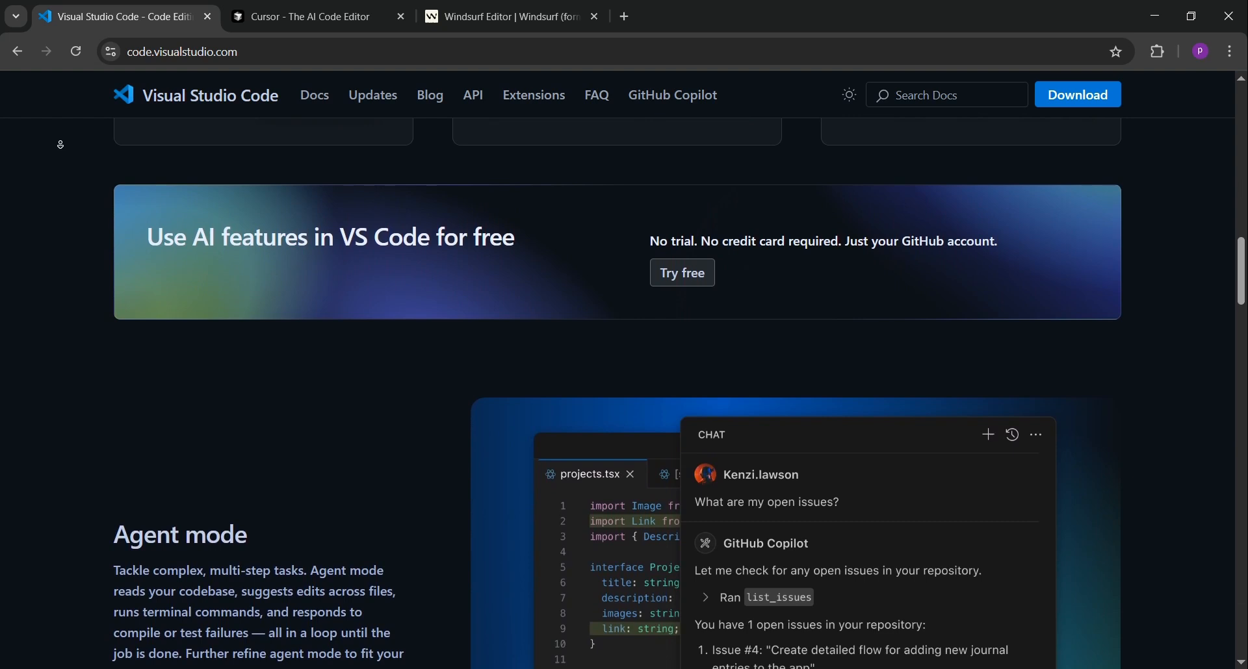
pyautogui.scroll(-3)
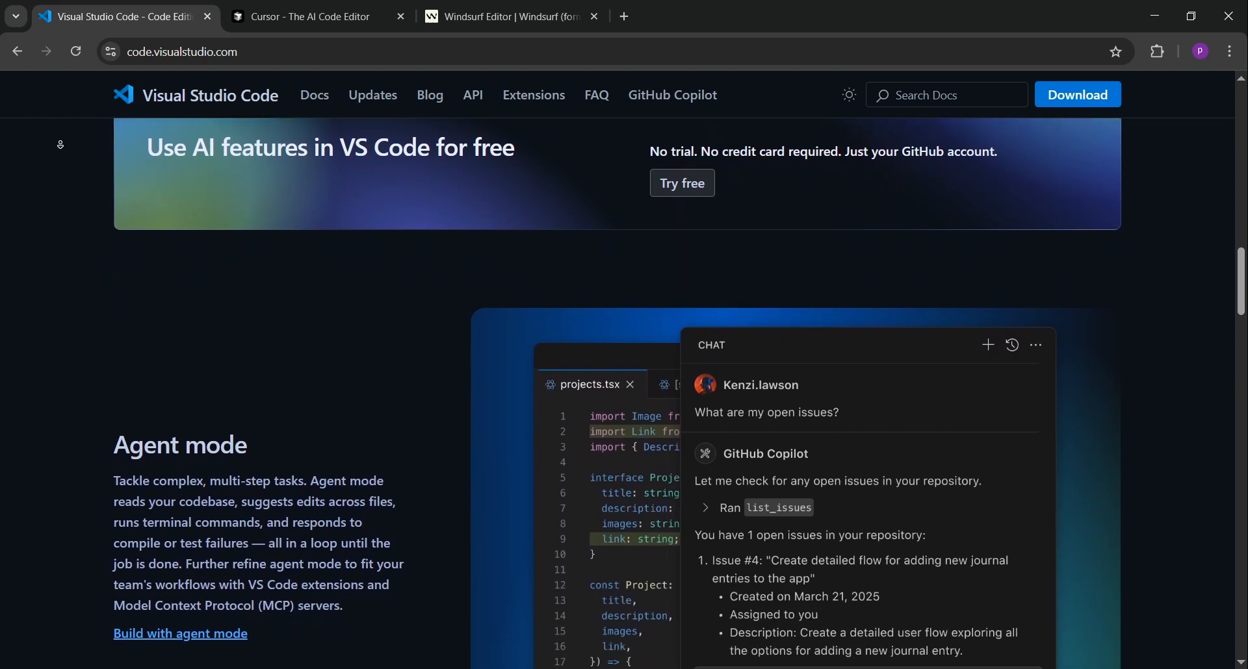
# Switch to the Cursor tab and scroll past the trusted-by logos to the Tab prediction section
pyautogui.click(312, 16)
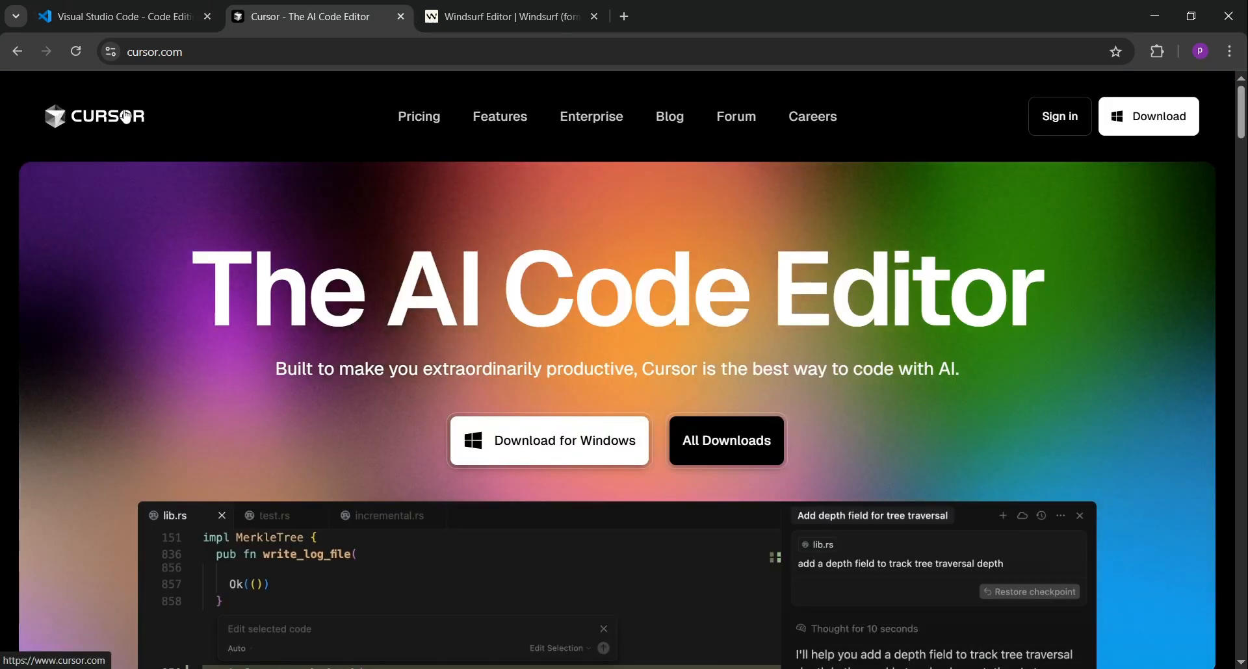
pyautogui.scroll(-3)
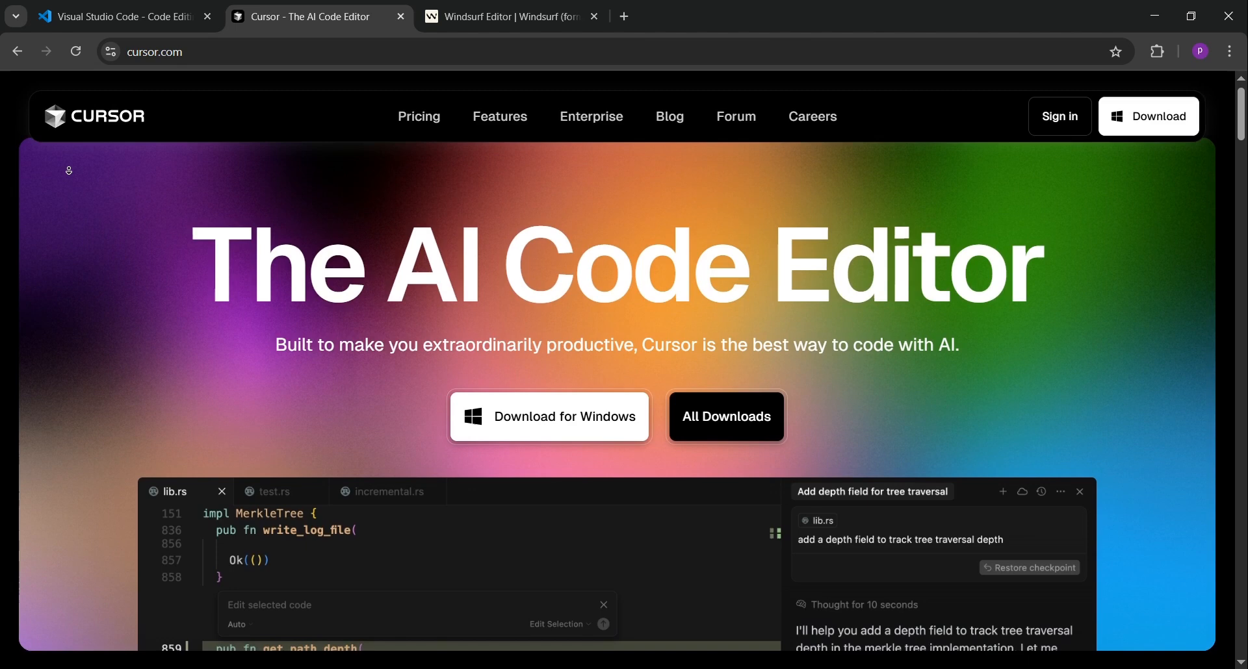
pyautogui.scroll(-3)
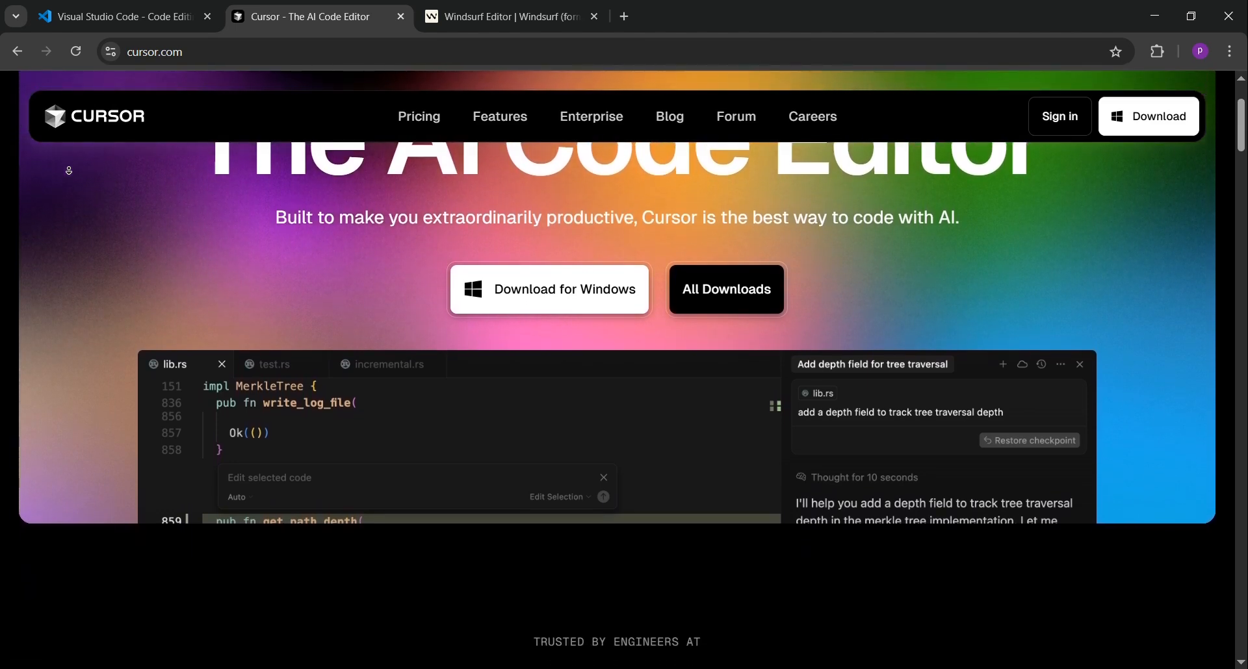
pyautogui.scroll(-3)
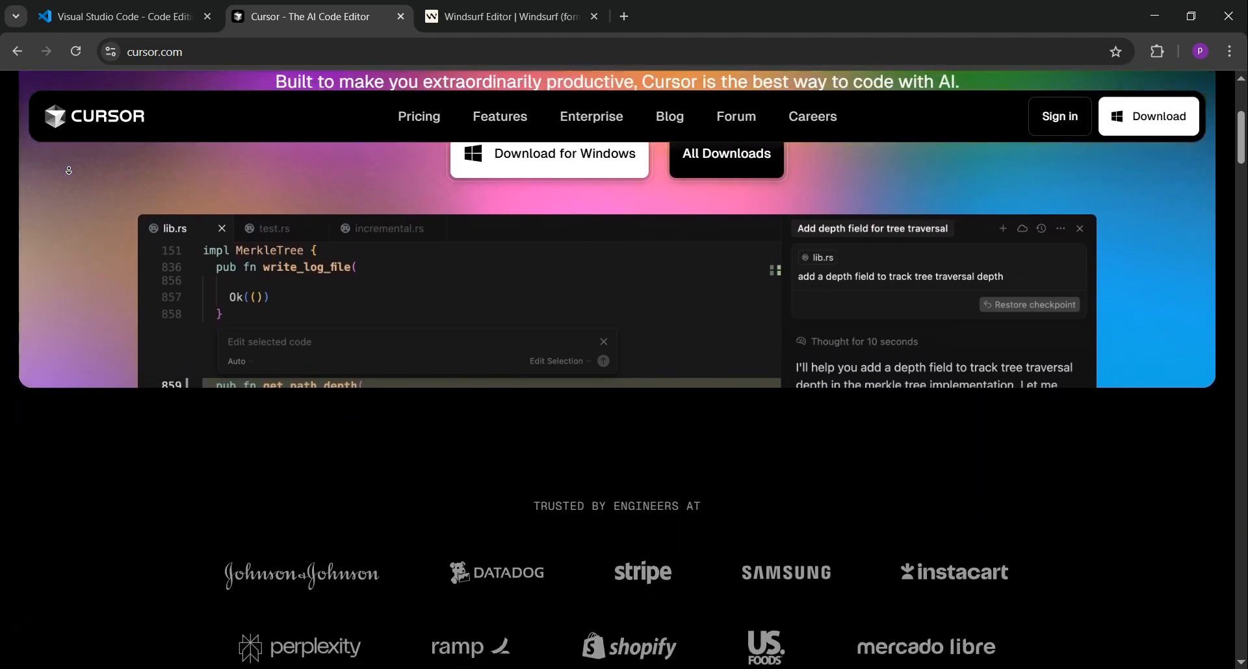
pyautogui.scroll(-3)
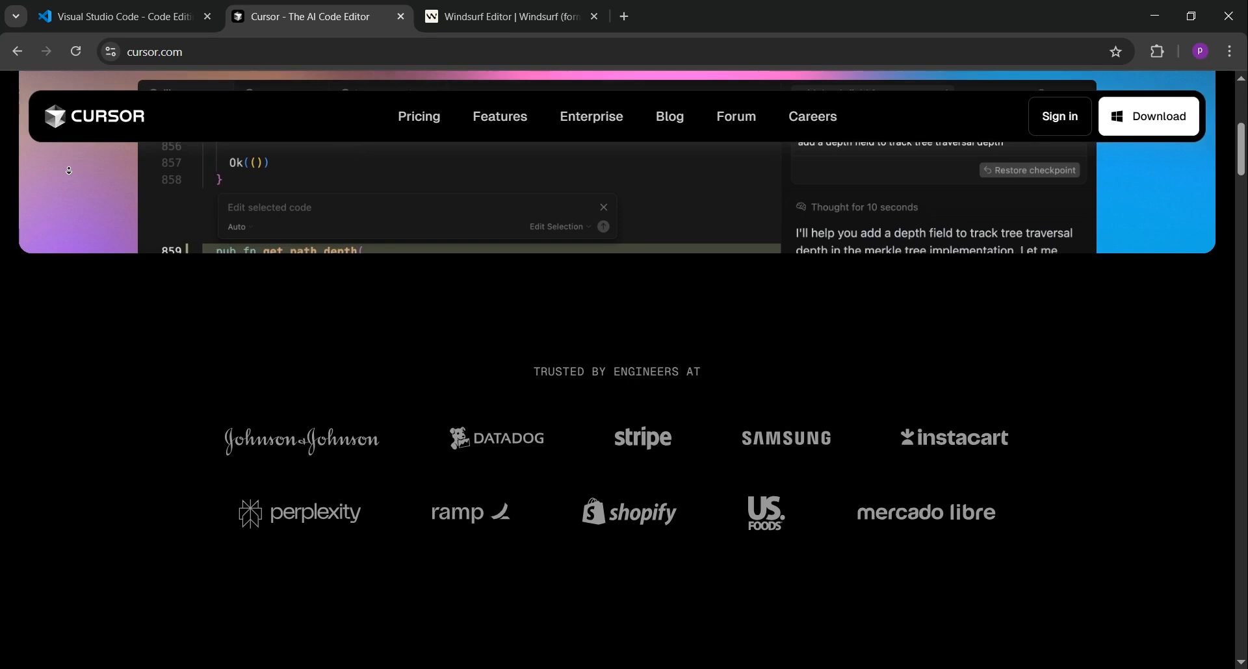
pyautogui.scroll(-3)
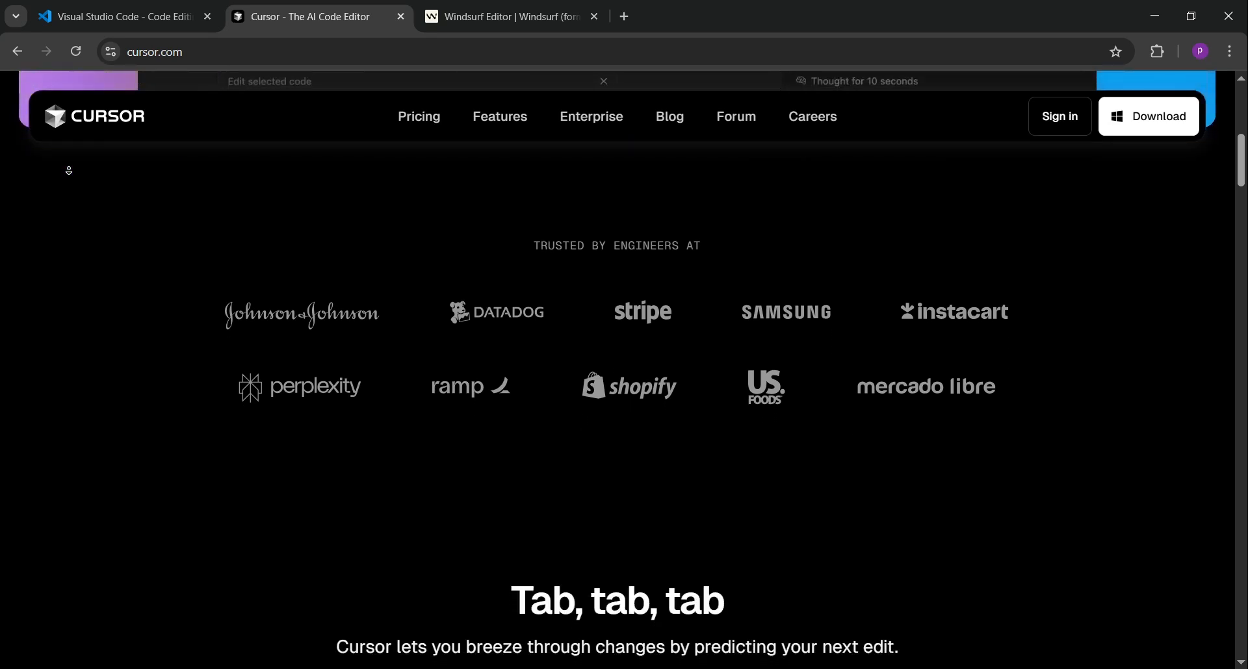
pyautogui.scroll(-3)
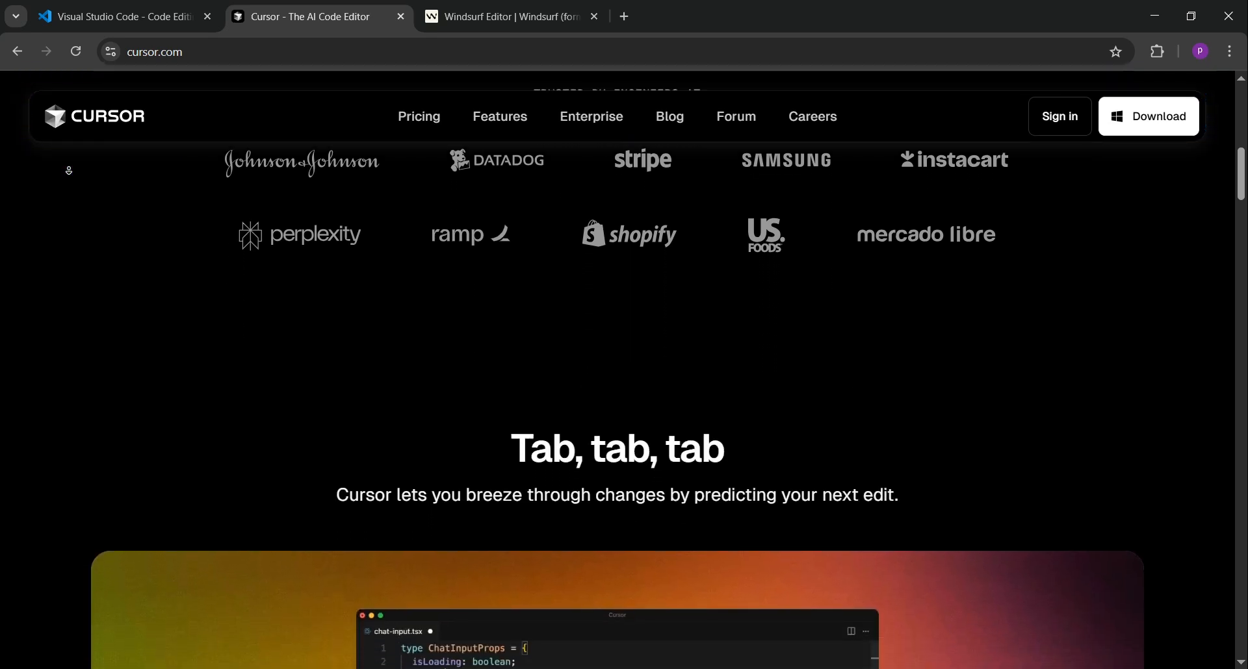
pyautogui.scroll(-3)
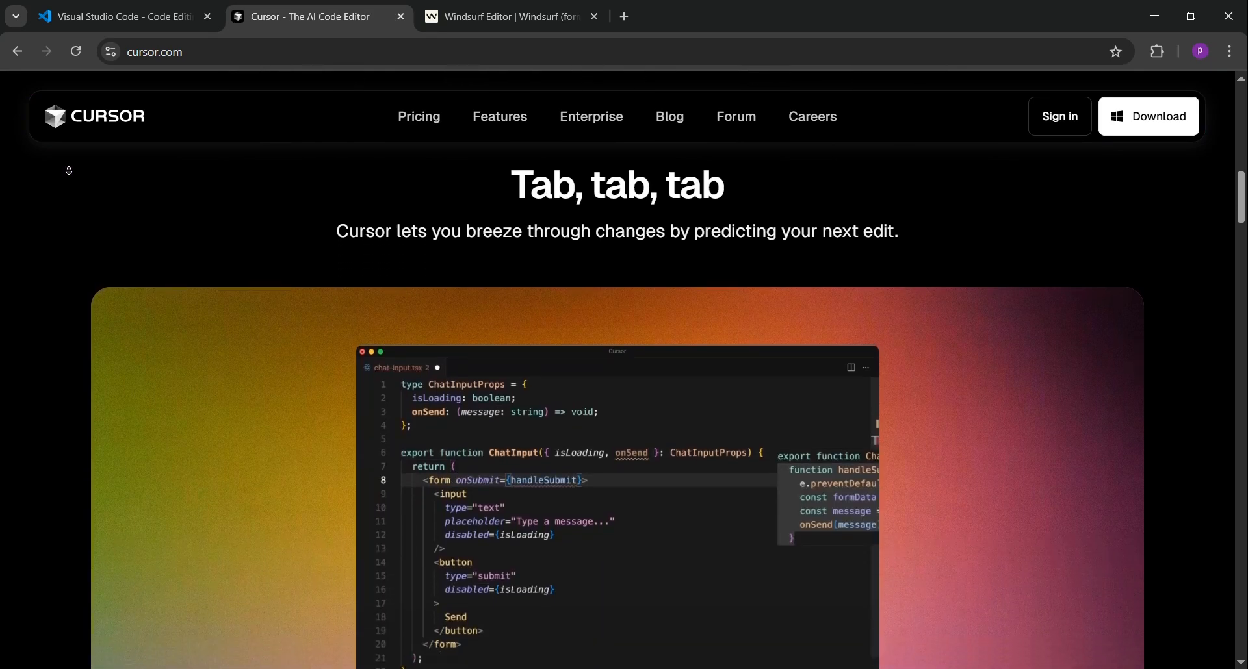
# Switch to the Windsurf Editor tab and scroll through the AI Flows demo
pyautogui.click(510, 16)
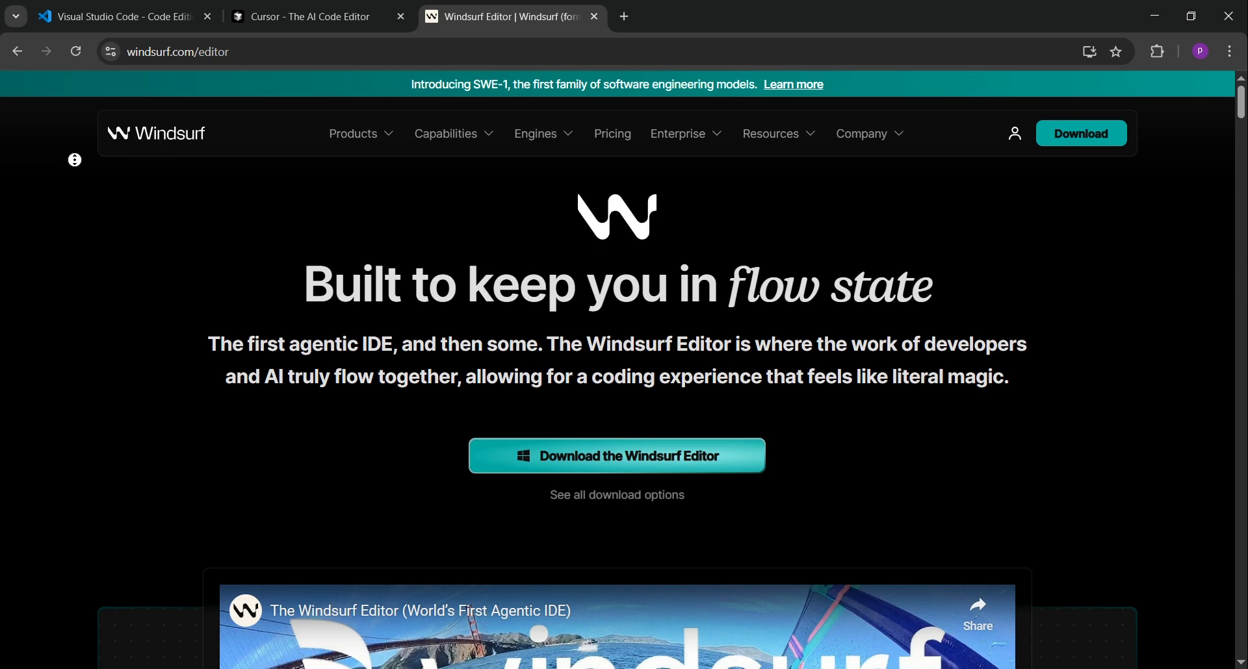
pyautogui.scroll(-3)
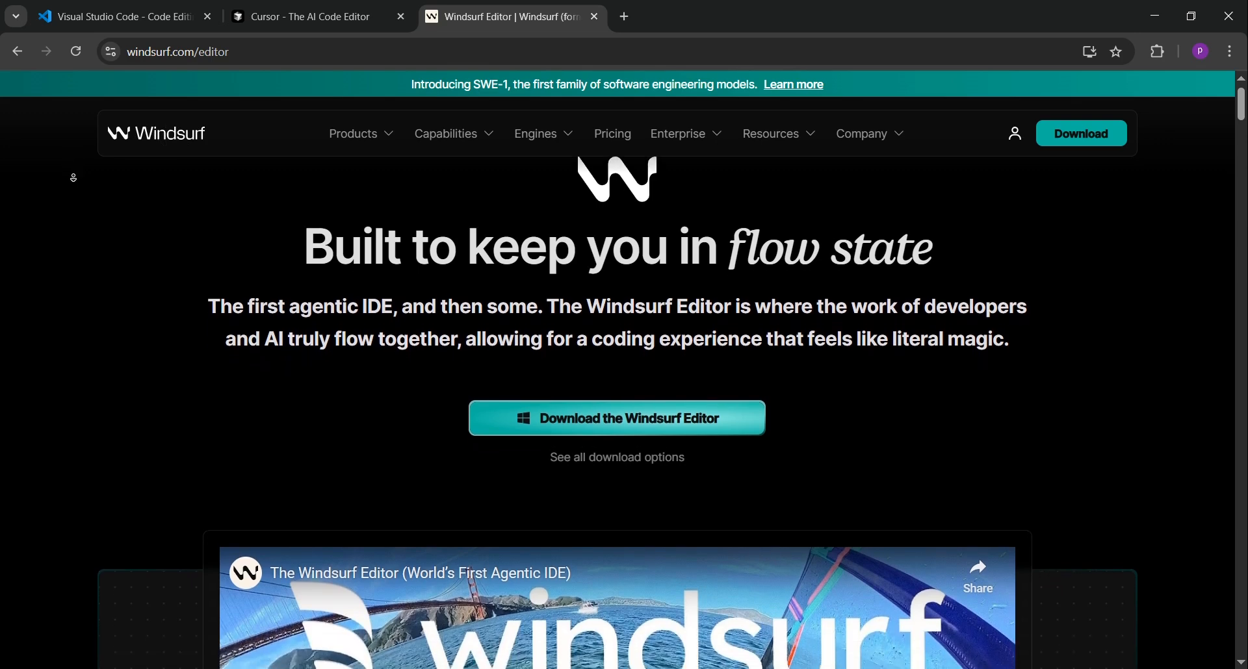
pyautogui.scroll(-3)
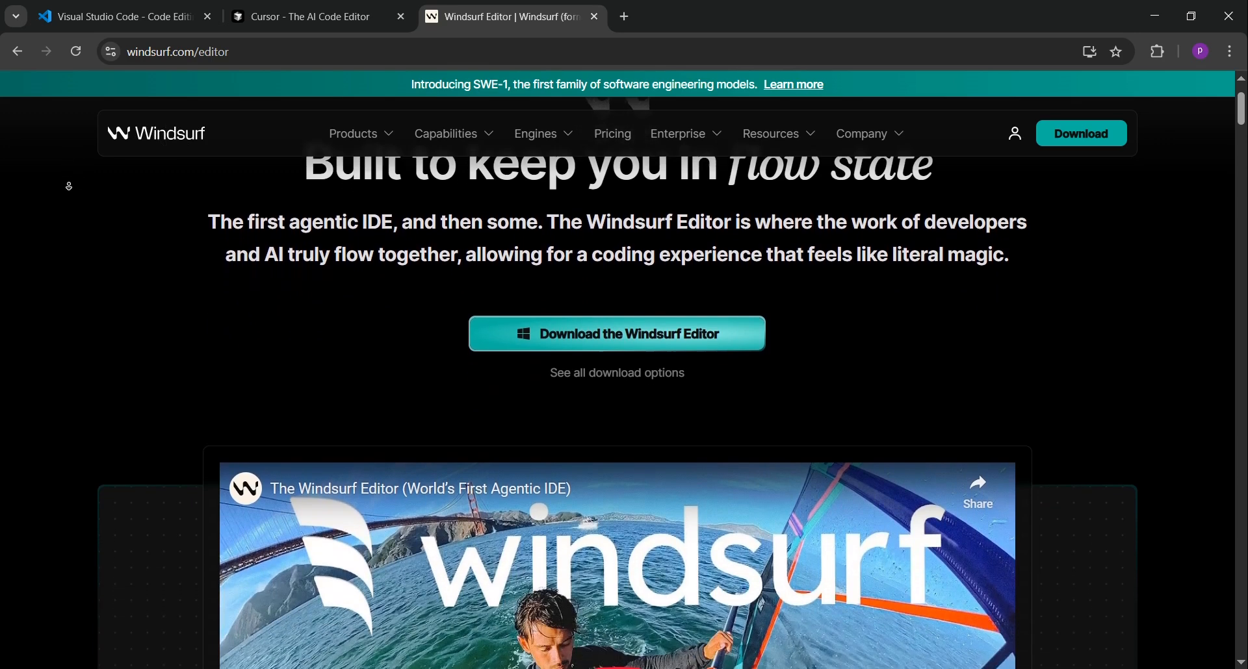
pyautogui.scroll(-3)
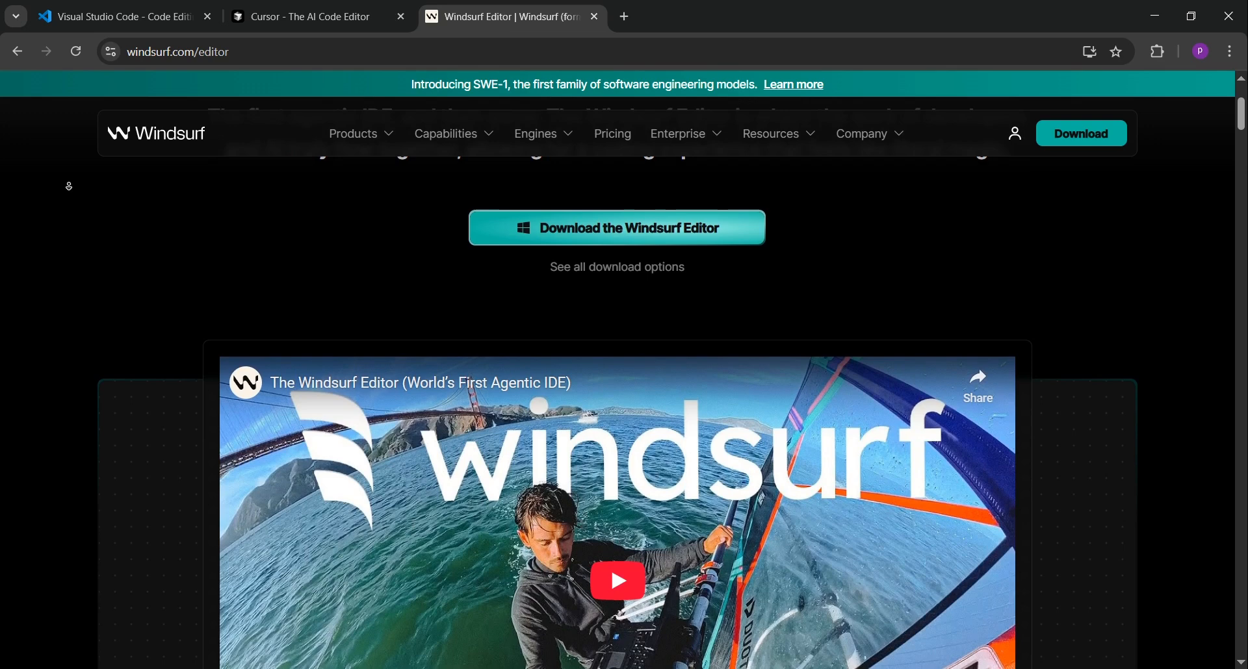
pyautogui.scroll(-3)
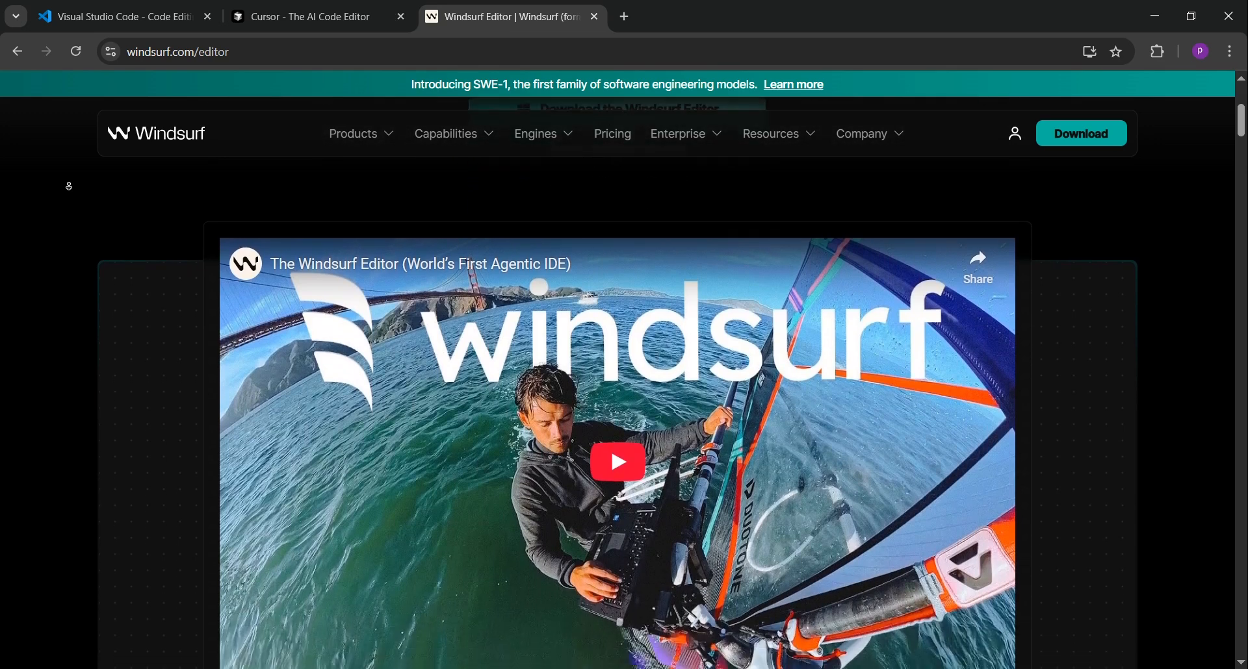
pyautogui.scroll(-3)
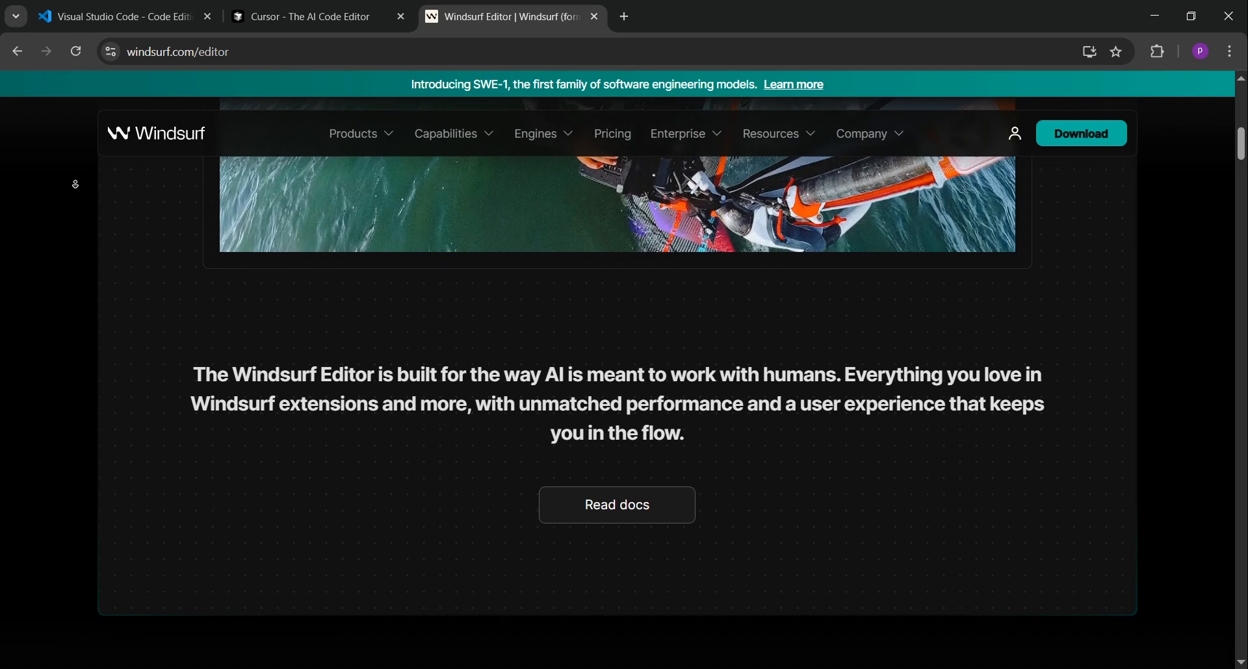
pyautogui.scroll(-3)
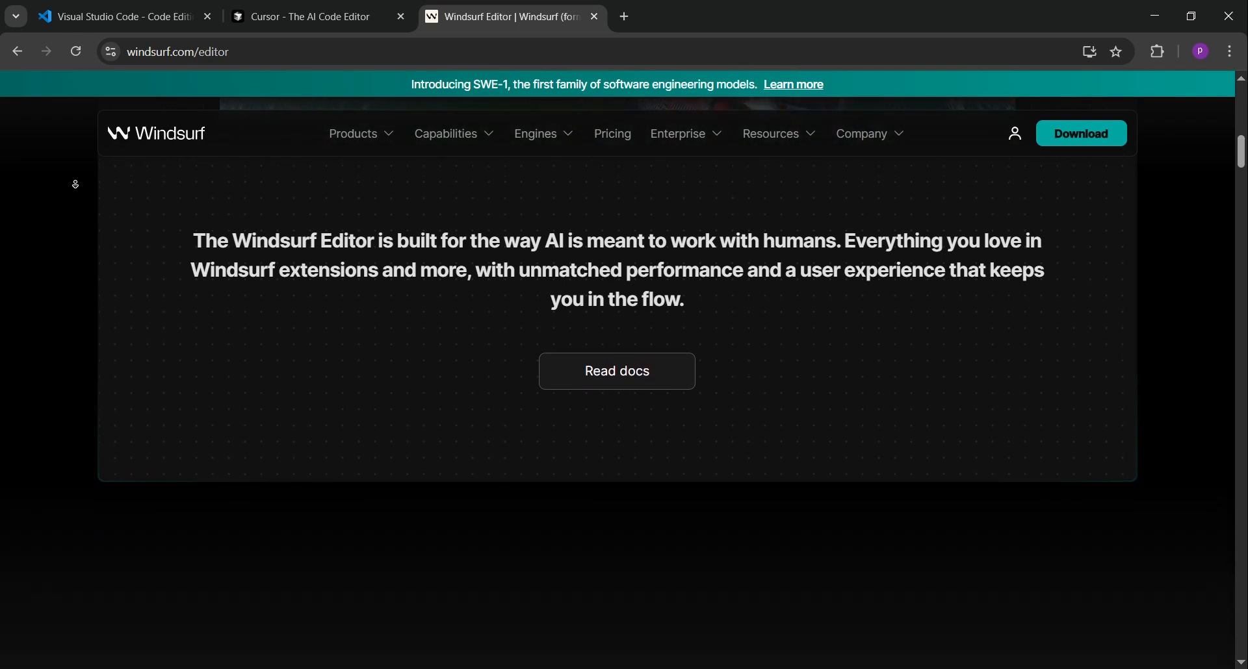
pyautogui.scroll(-3)
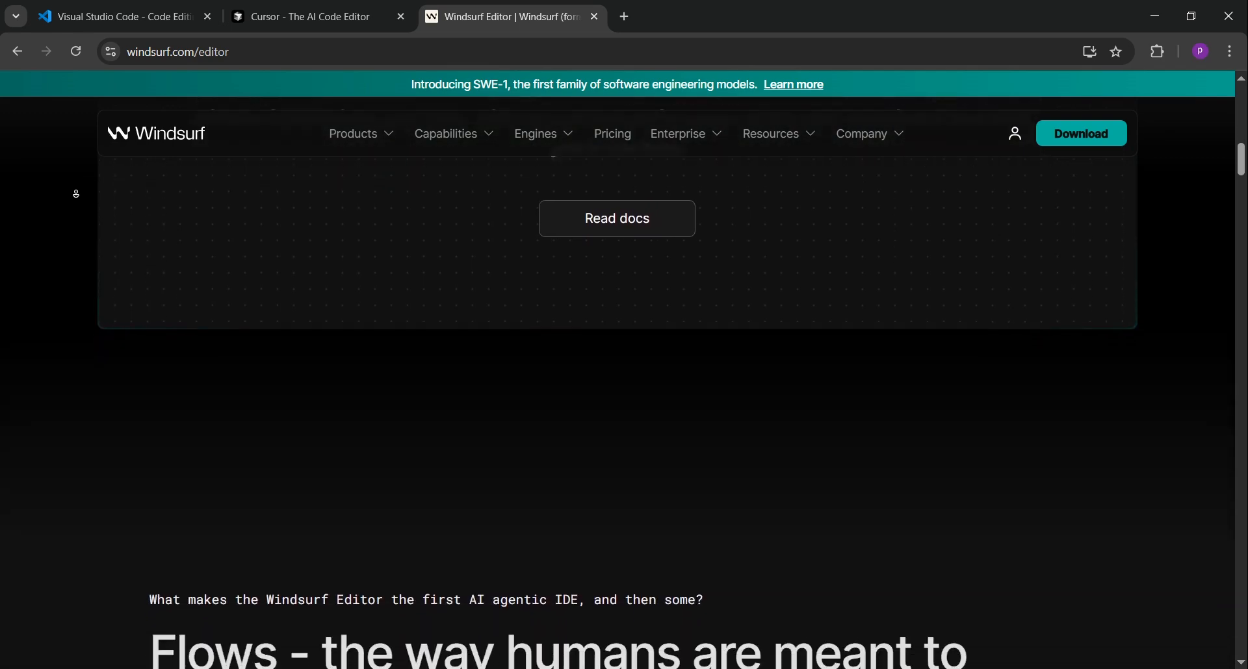
pyautogui.scroll(-3)
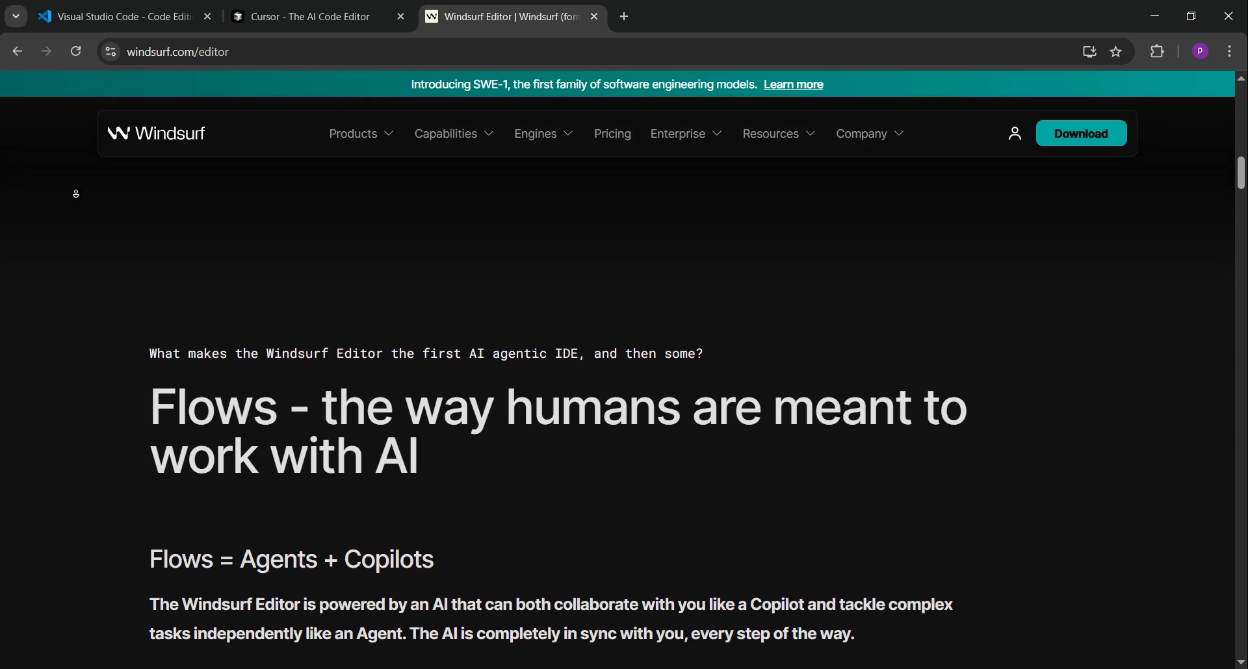
pyautogui.scroll(-3)
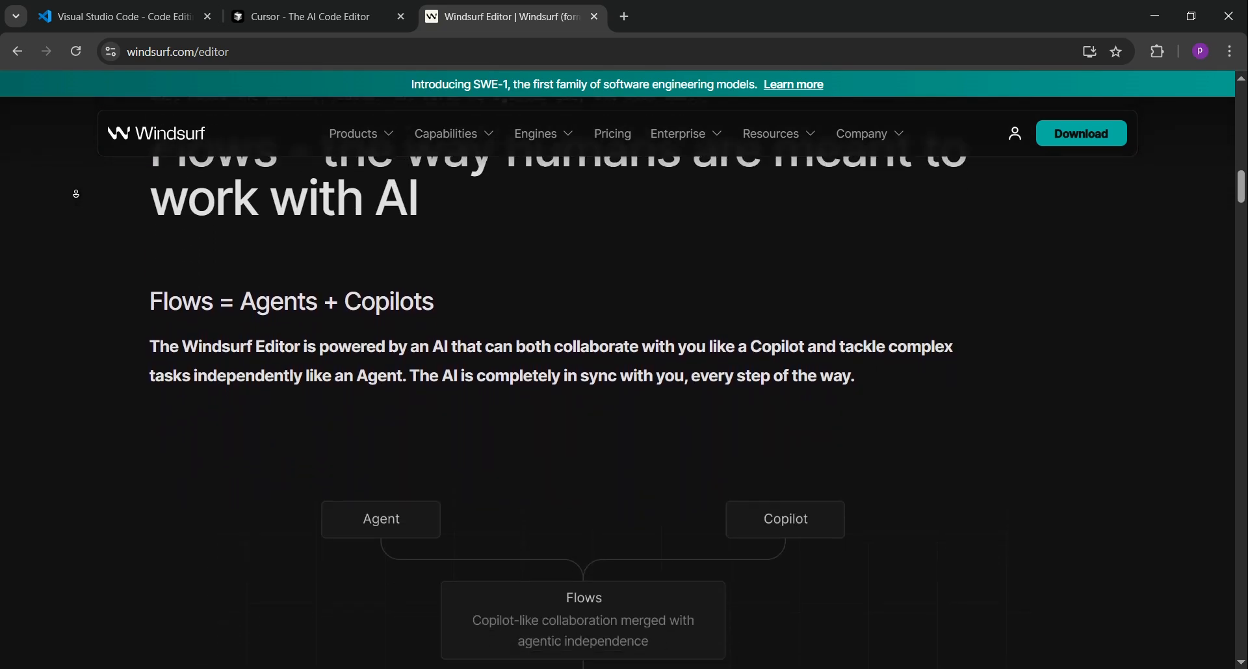
# Continue down past the Cascade chat overview to the Windsurf Previews section
pyautogui.scroll(-3)
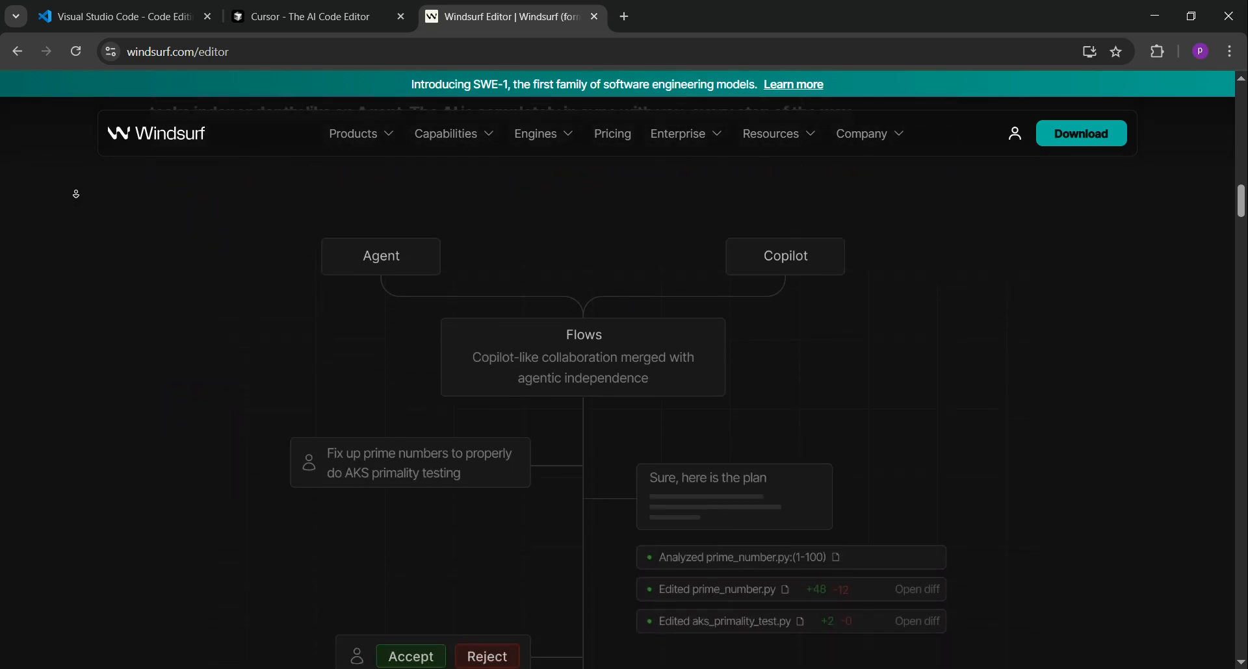
pyautogui.scroll(-3)
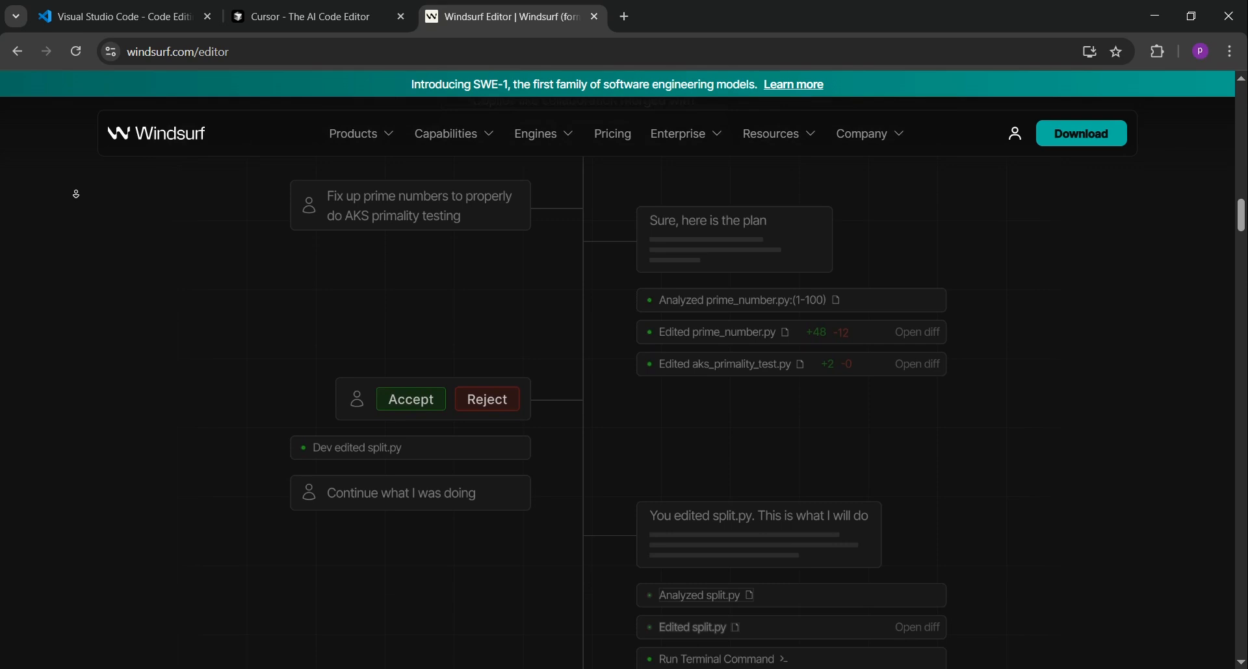
pyautogui.scroll(-3)
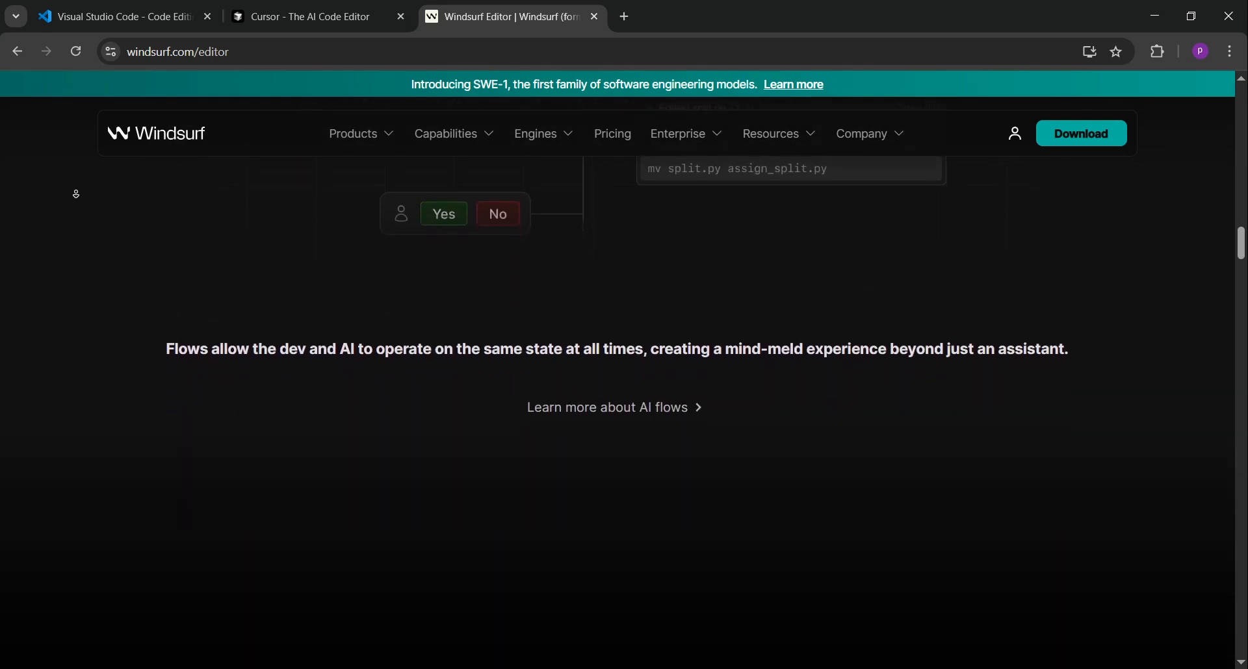
pyautogui.scroll(-3)
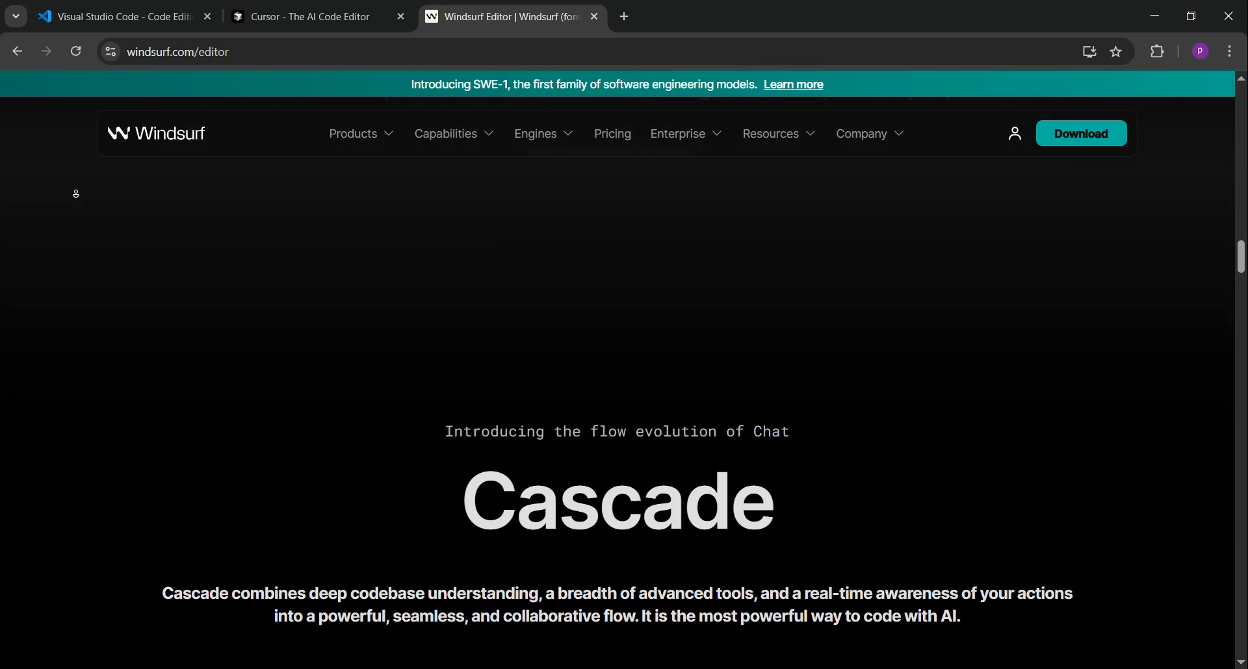
pyautogui.scroll(-3)
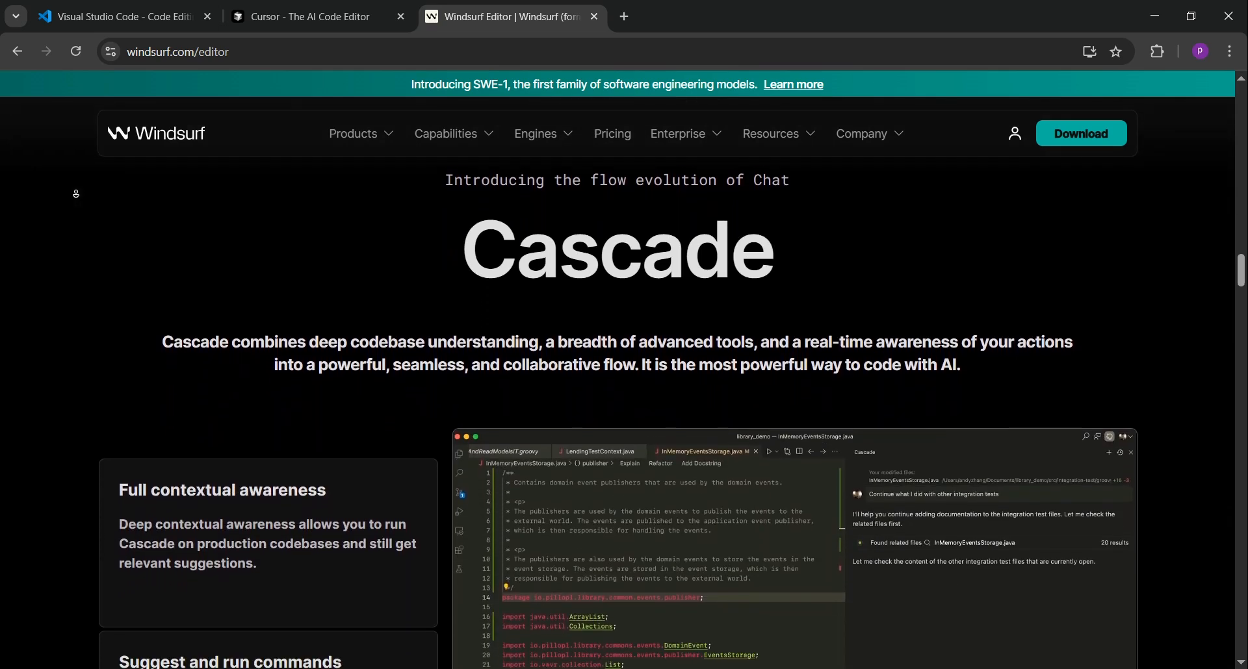
pyautogui.scroll(-3)
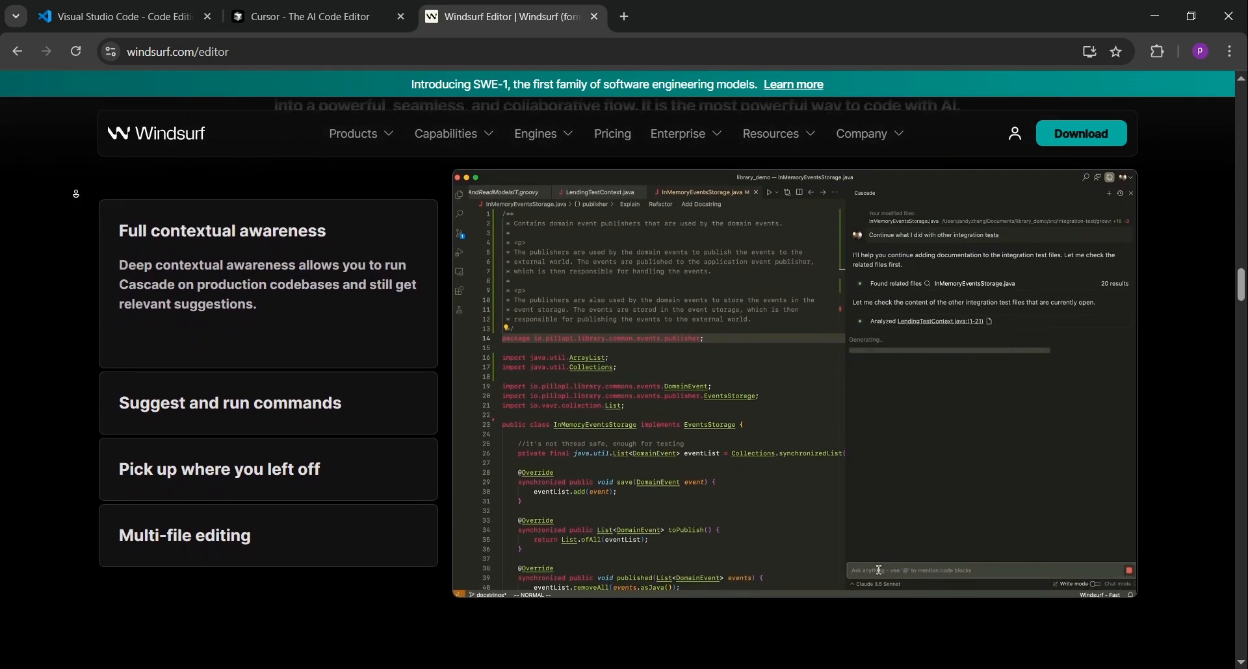
pyautogui.scroll(-3)
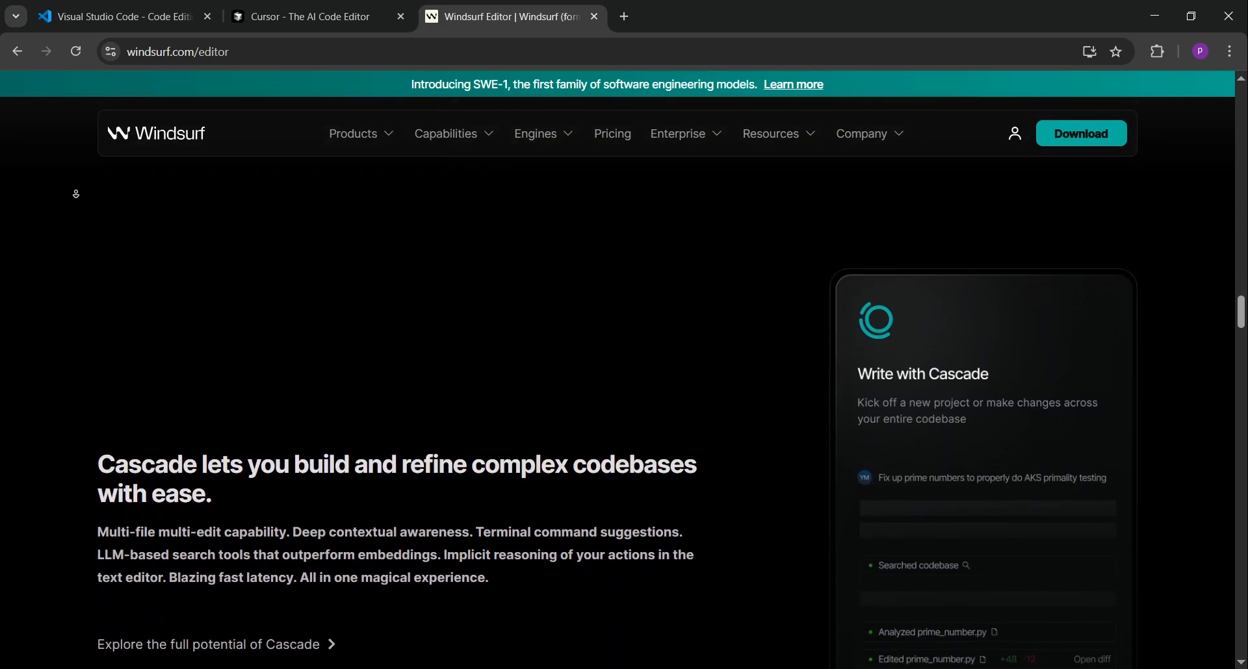
pyautogui.scroll(-3)
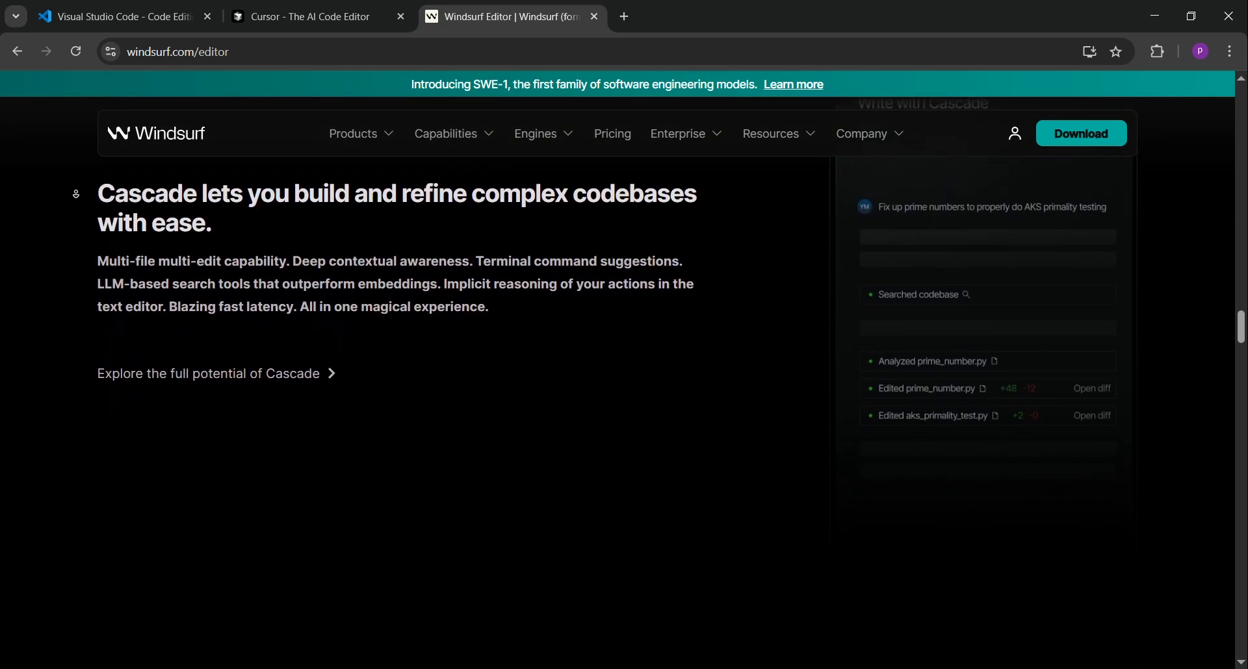
pyautogui.scroll(-3)
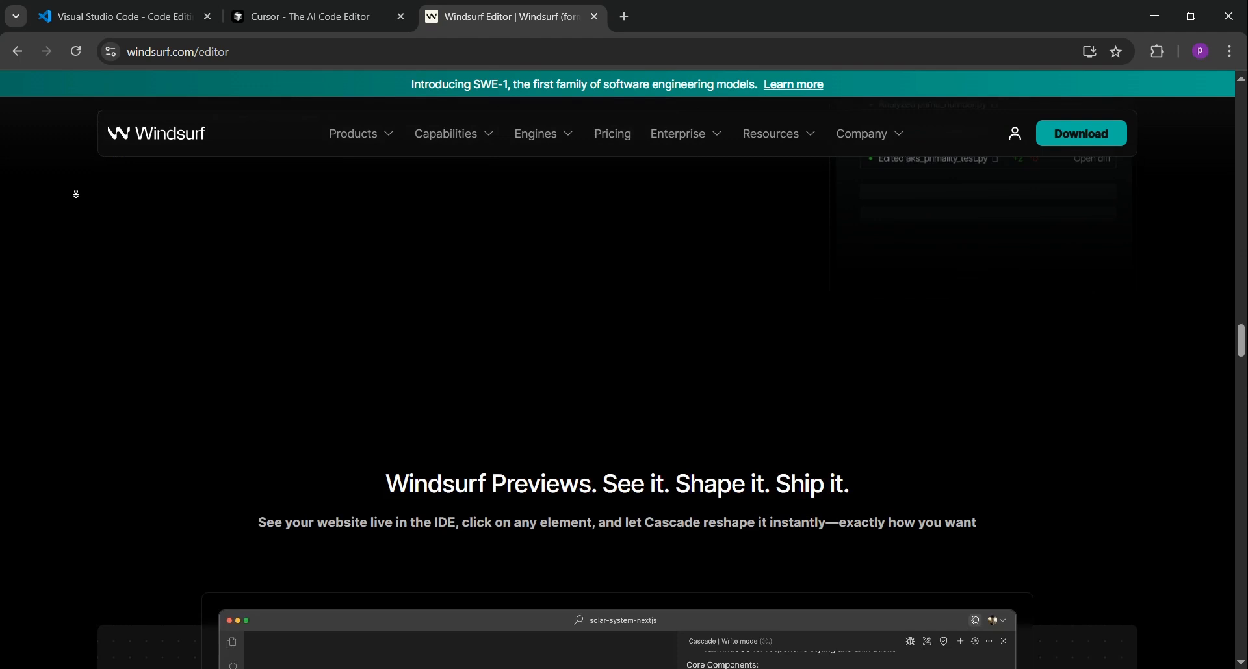